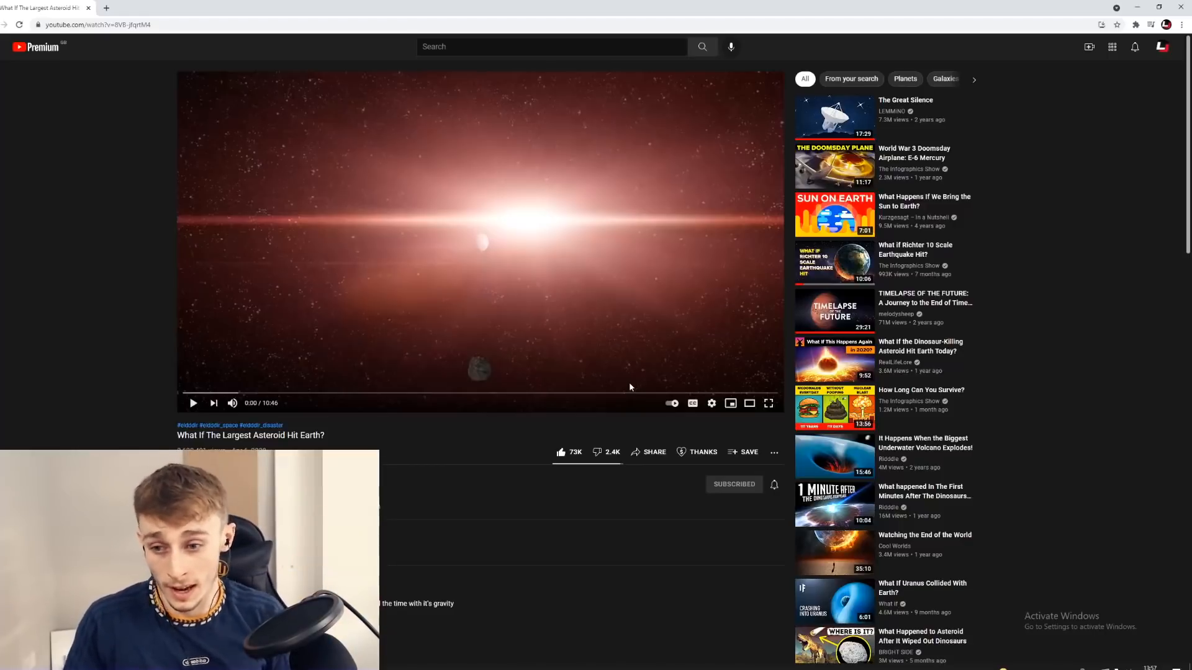
pyautogui.moveTo(454, 416)
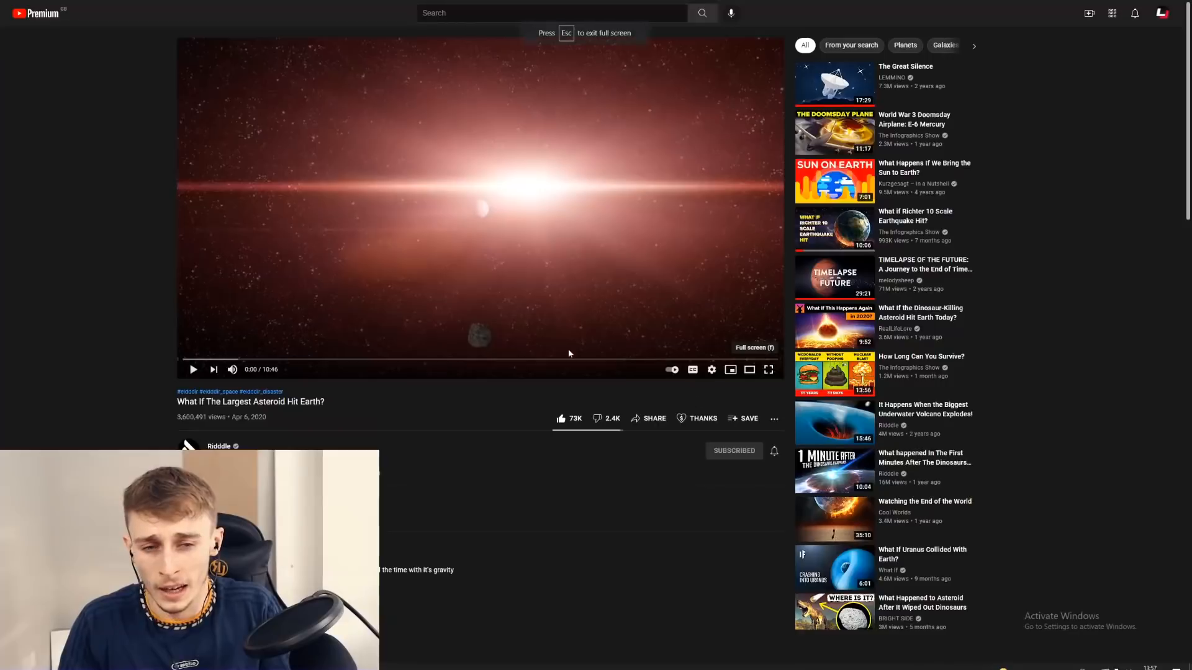
# - Play the asteroid video full screen and pause it on the lunar surface close-up
pyautogui.click(768, 369)
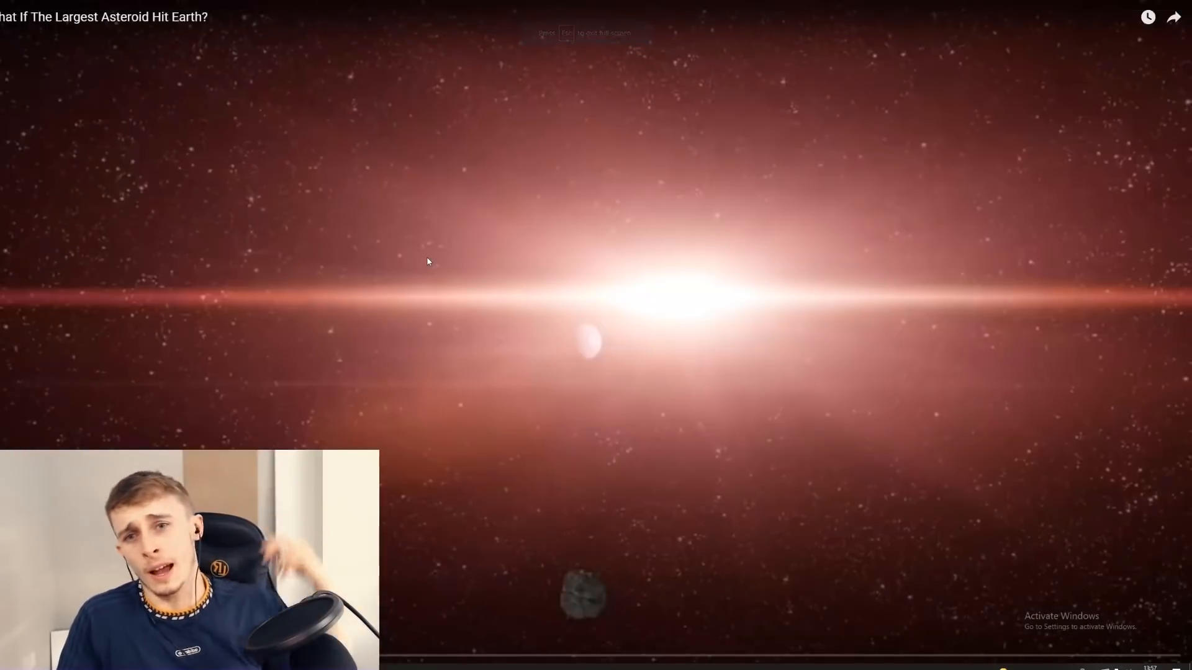
pyautogui.moveTo(680, 349)
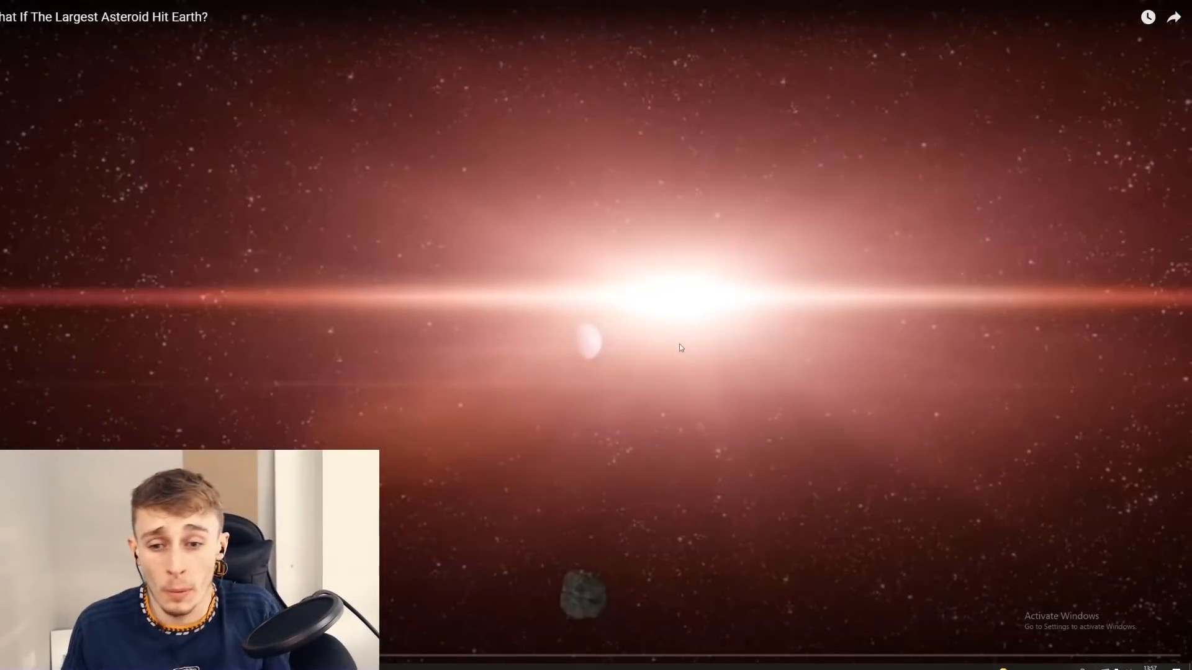
pyautogui.moveTo(640, 404)
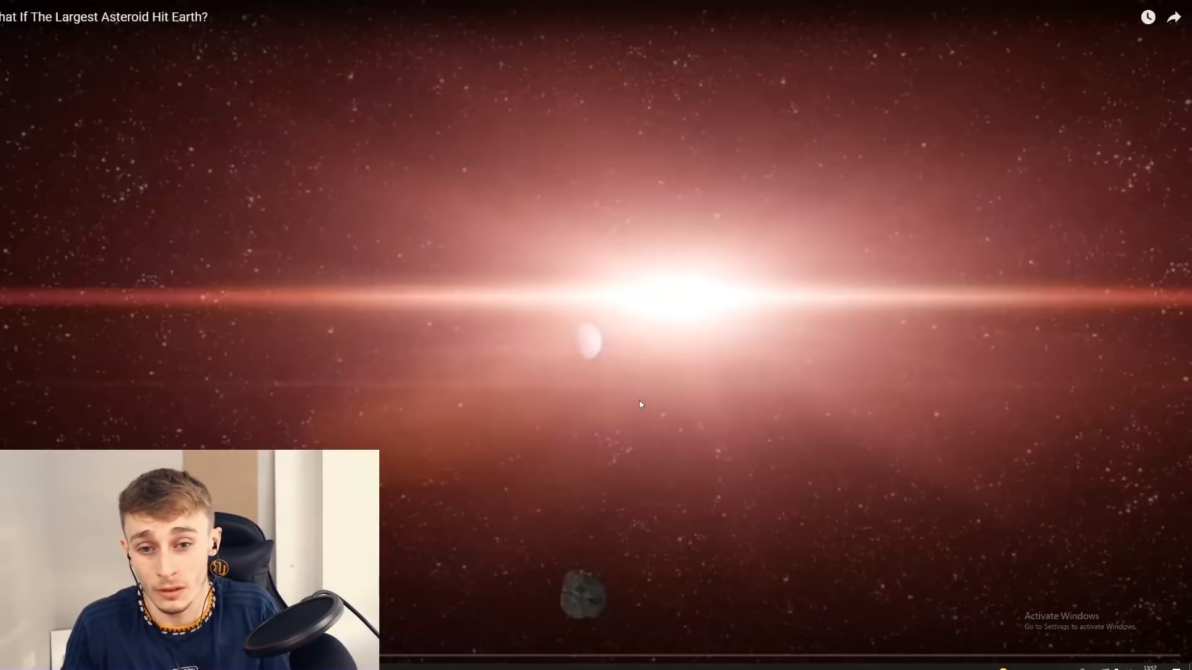
pyautogui.moveTo(627, 205)
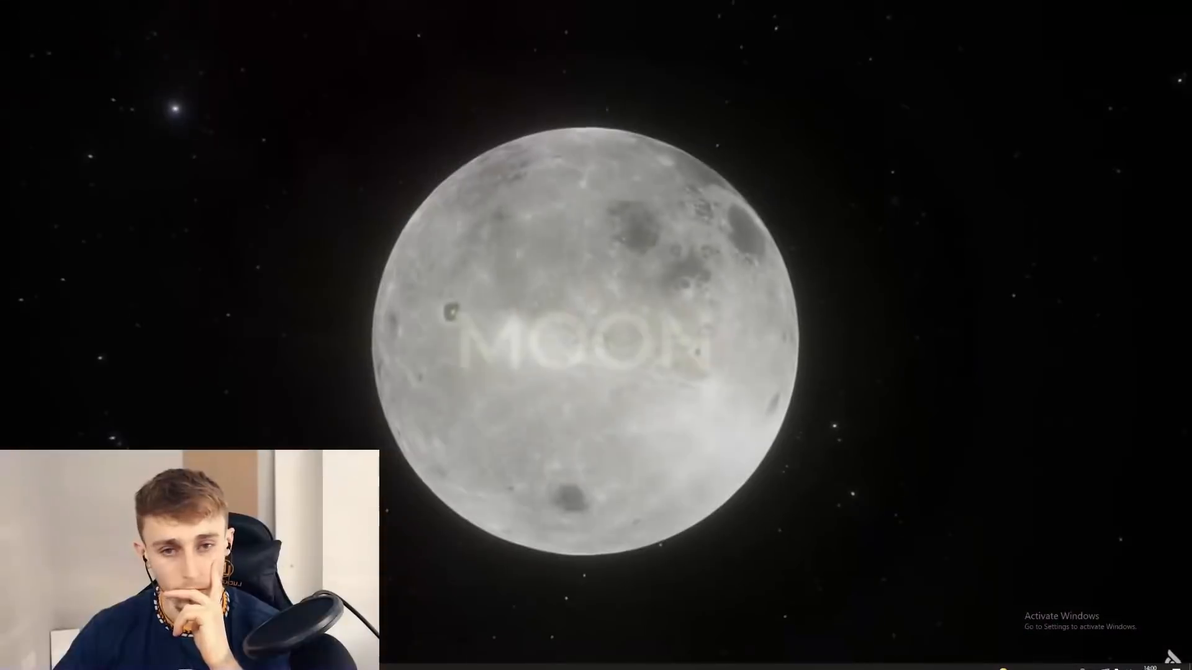
pyautogui.click(585, 341)
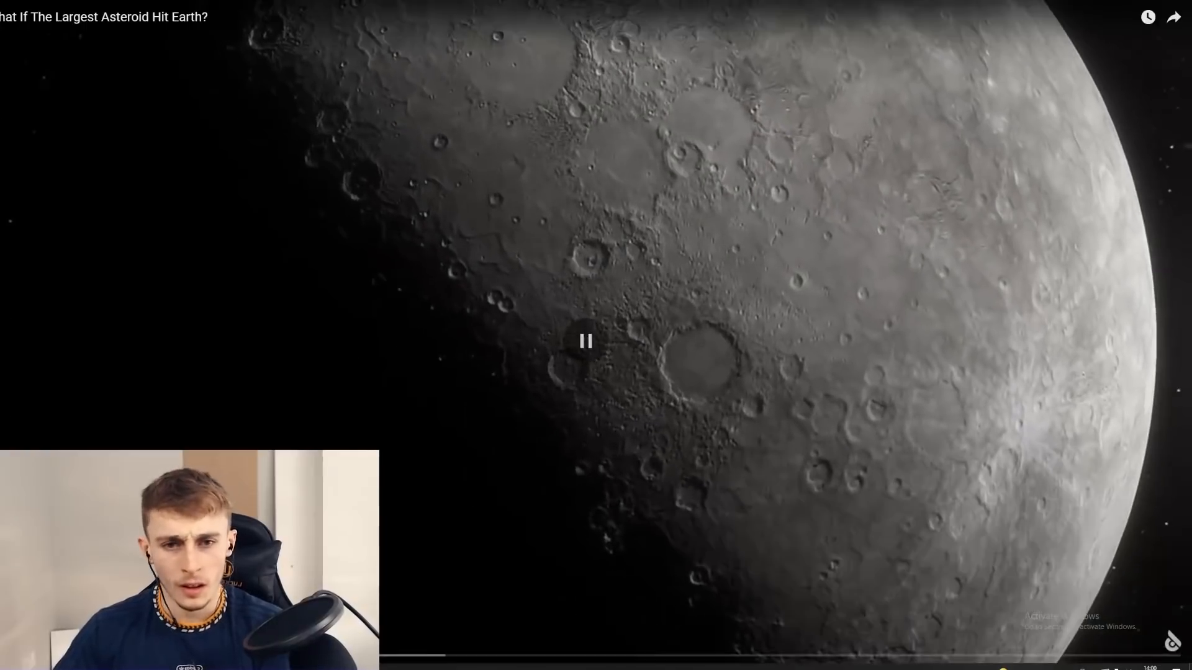
# - Resume the asteroid video and pause on the shot of Earth beside the Sun
pyautogui.click(585, 341)
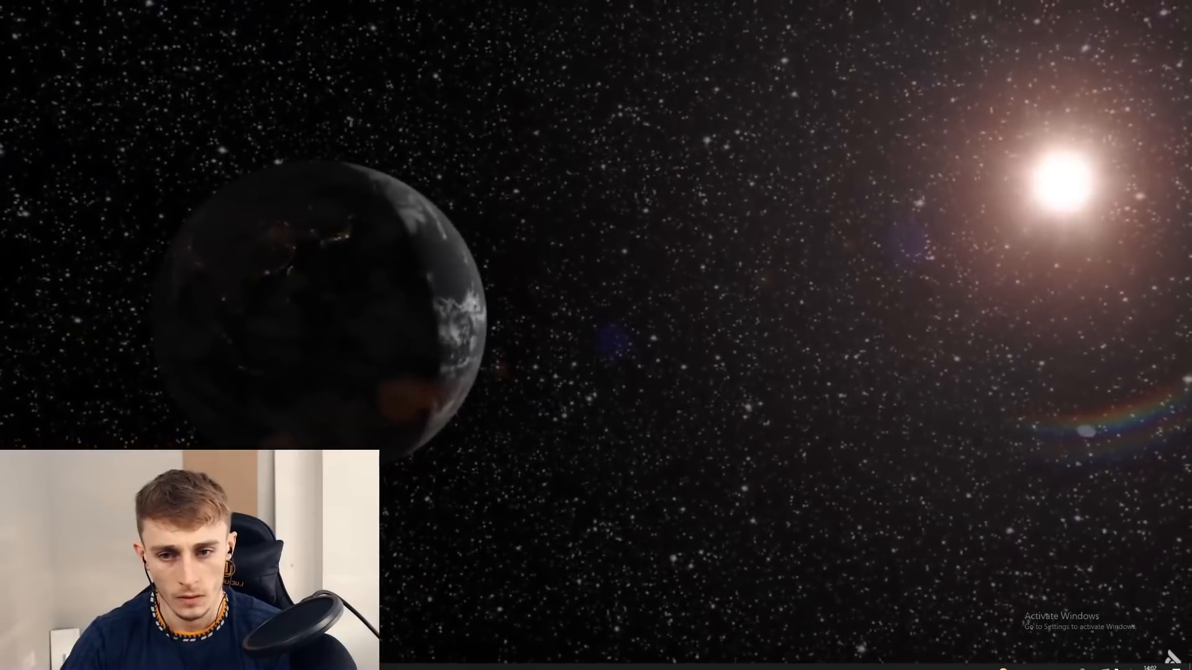
pyautogui.click(595, 342)
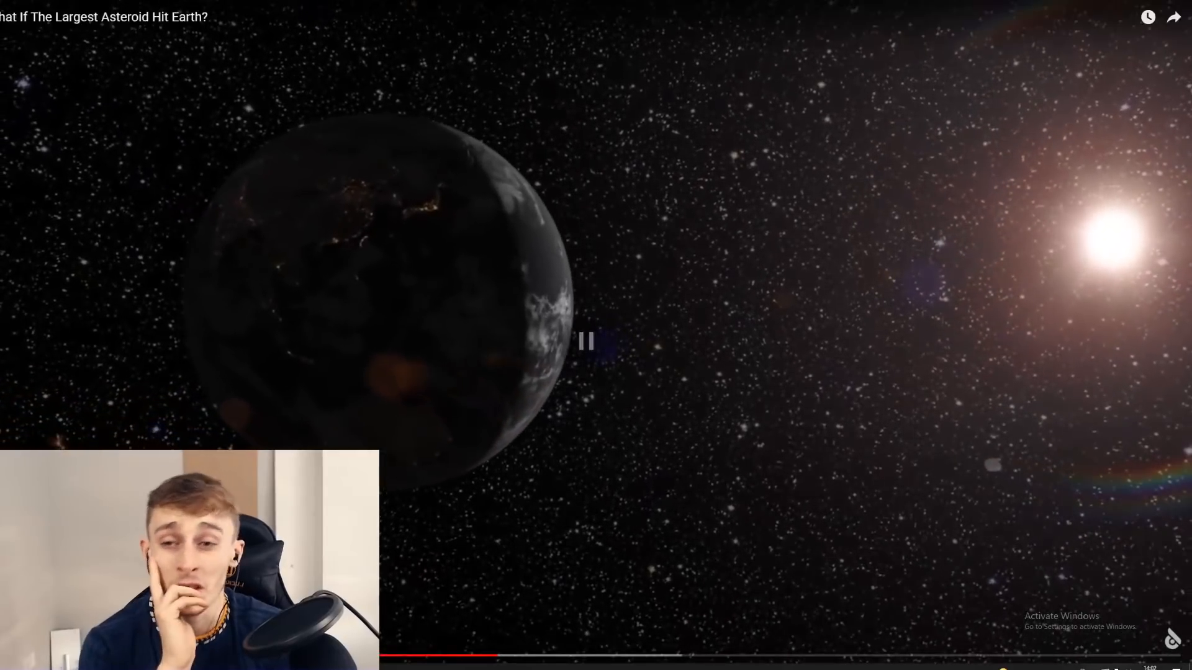
pyautogui.click(586, 342)
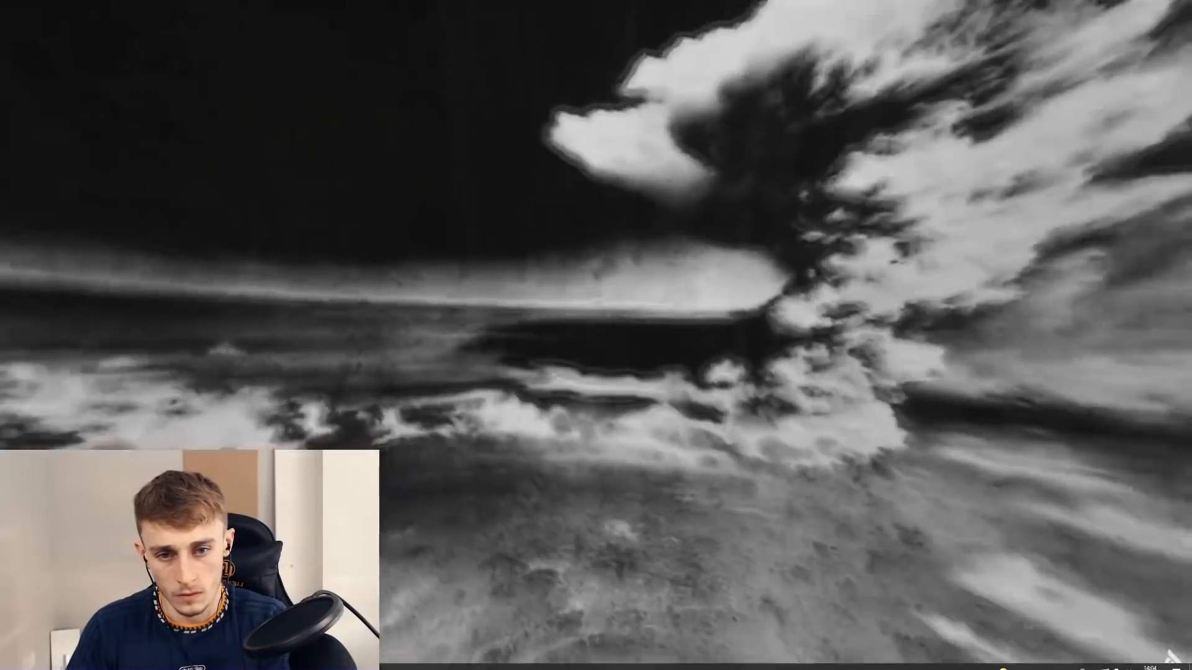
pyautogui.click(595, 340)
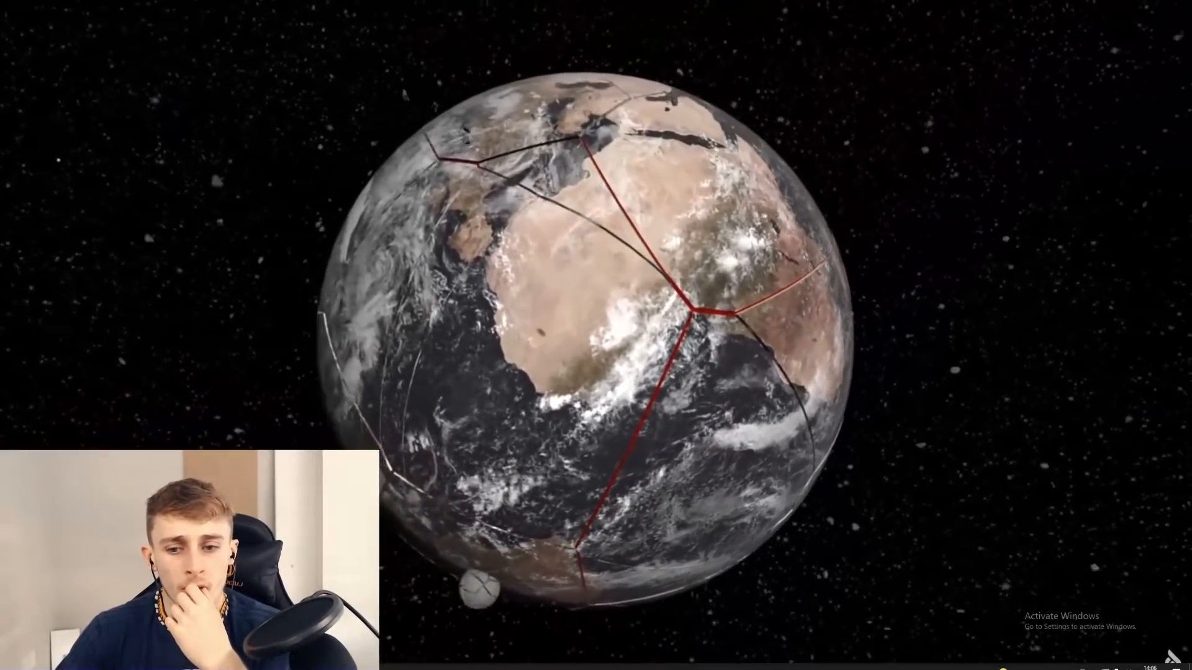
# - Bring up the player controls and exit full-screen view of the asteroid video
pyautogui.click(596, 341)
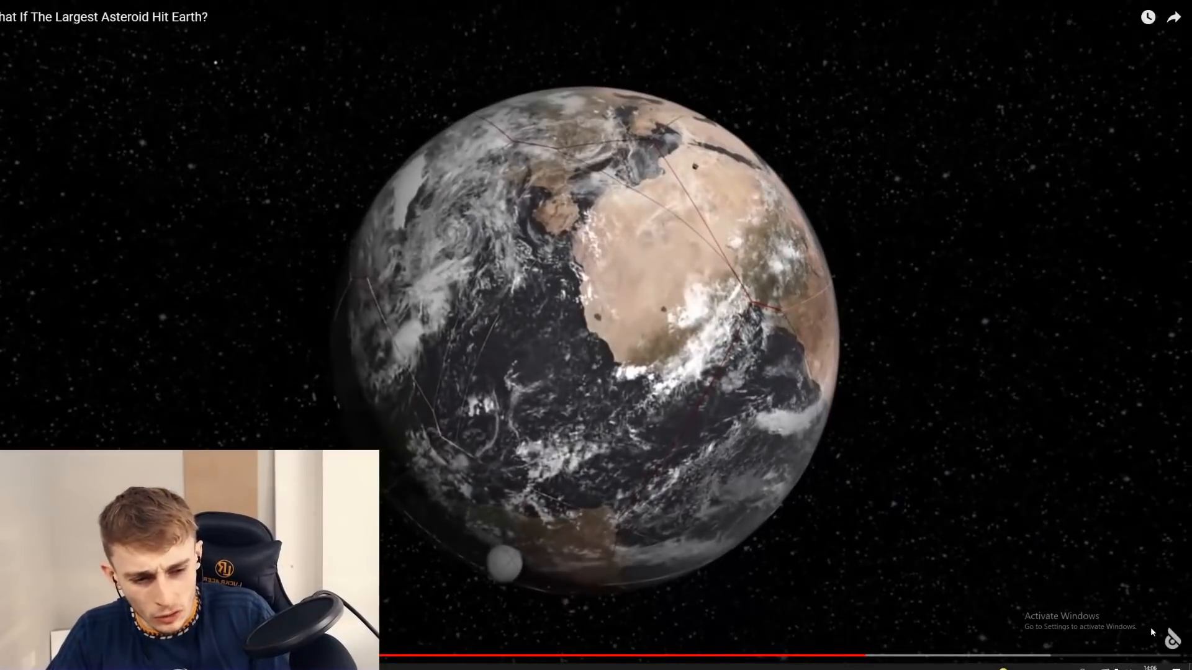
pyautogui.moveTo(1174, 650)
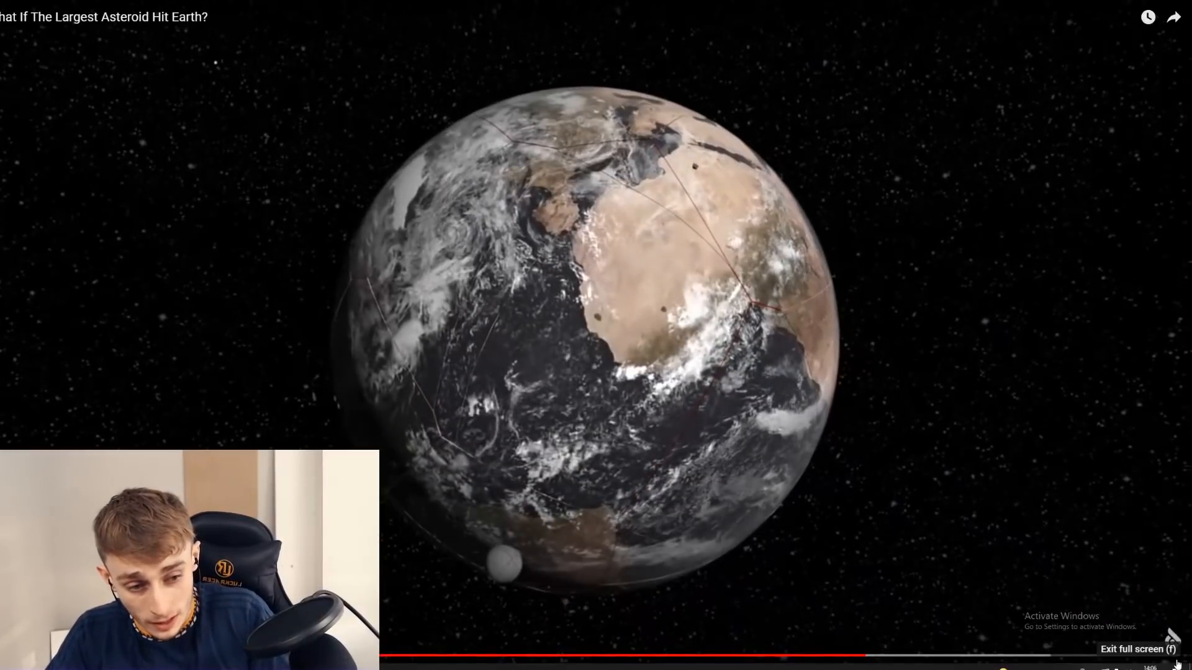
pyautogui.click(768, 404)
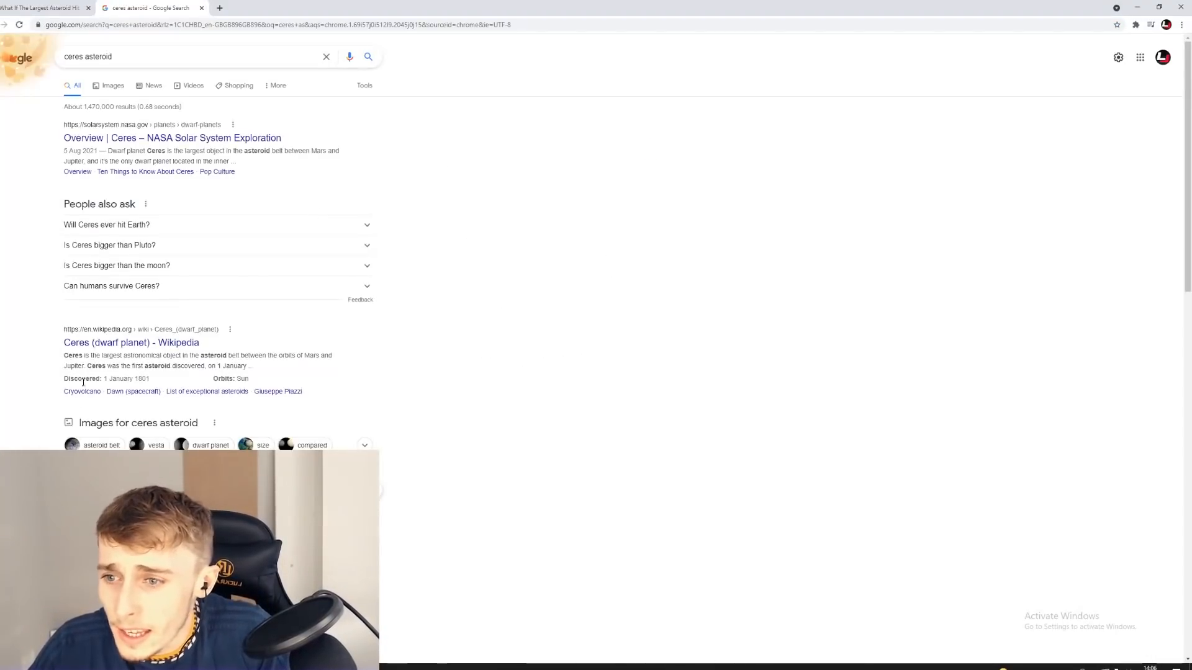
pyautogui.moveTo(131, 342)
pyautogui.write('biggest')
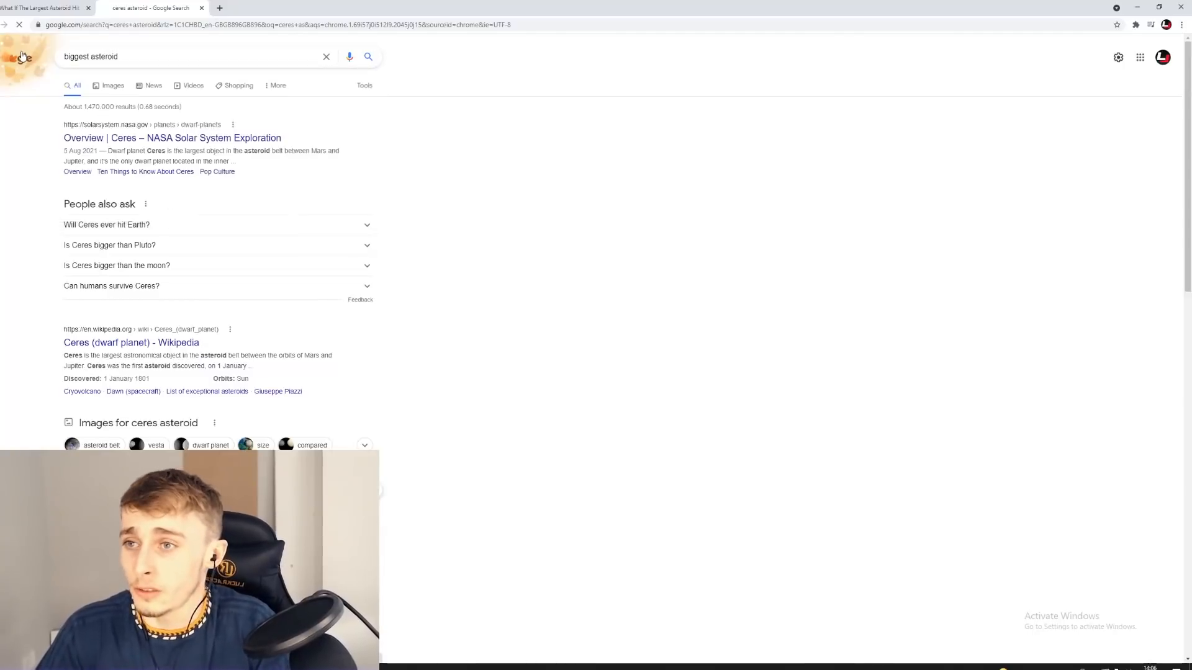
# - Run the Google search for 'biggest asteroid', showing dwarf planet Ceres
pyautogui.press('Return')
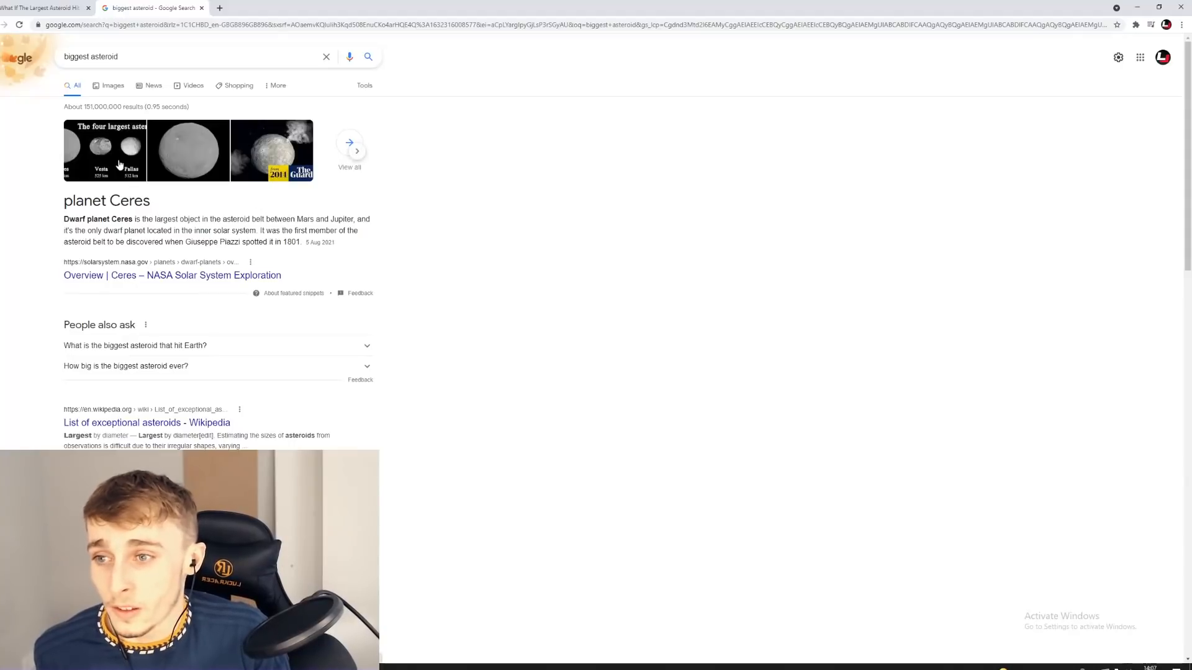
# - Switch back to the YouTube tab with the asteroid video paused at 7:55
pyautogui.click(42, 7)
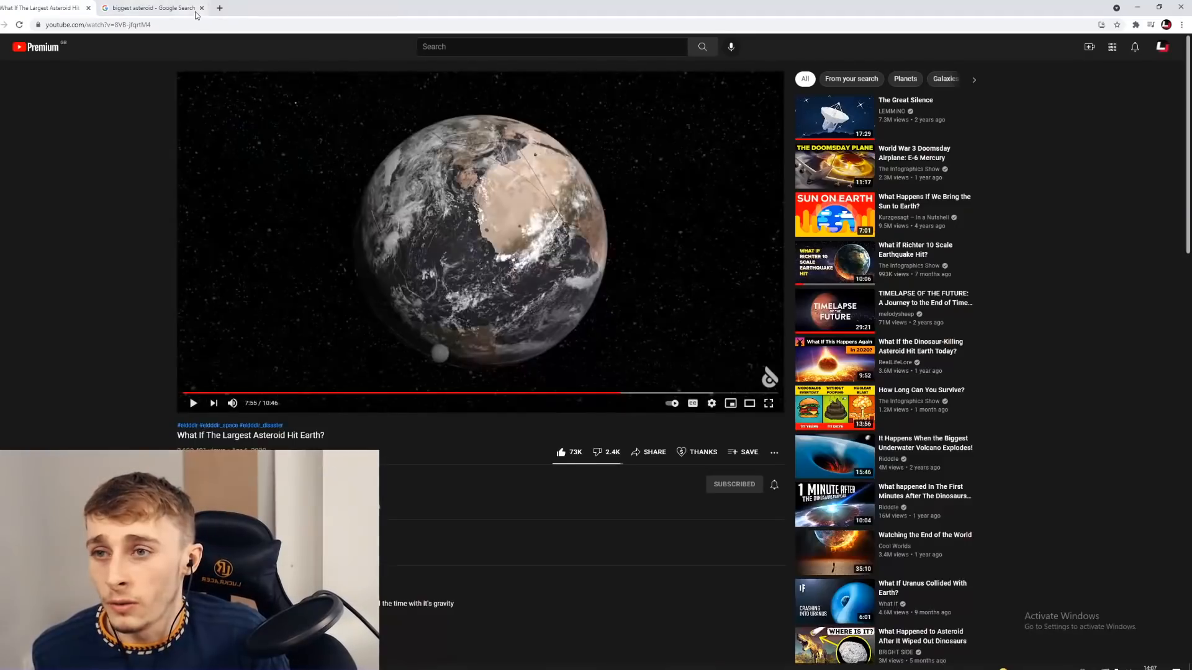
pyautogui.click(201, 8)
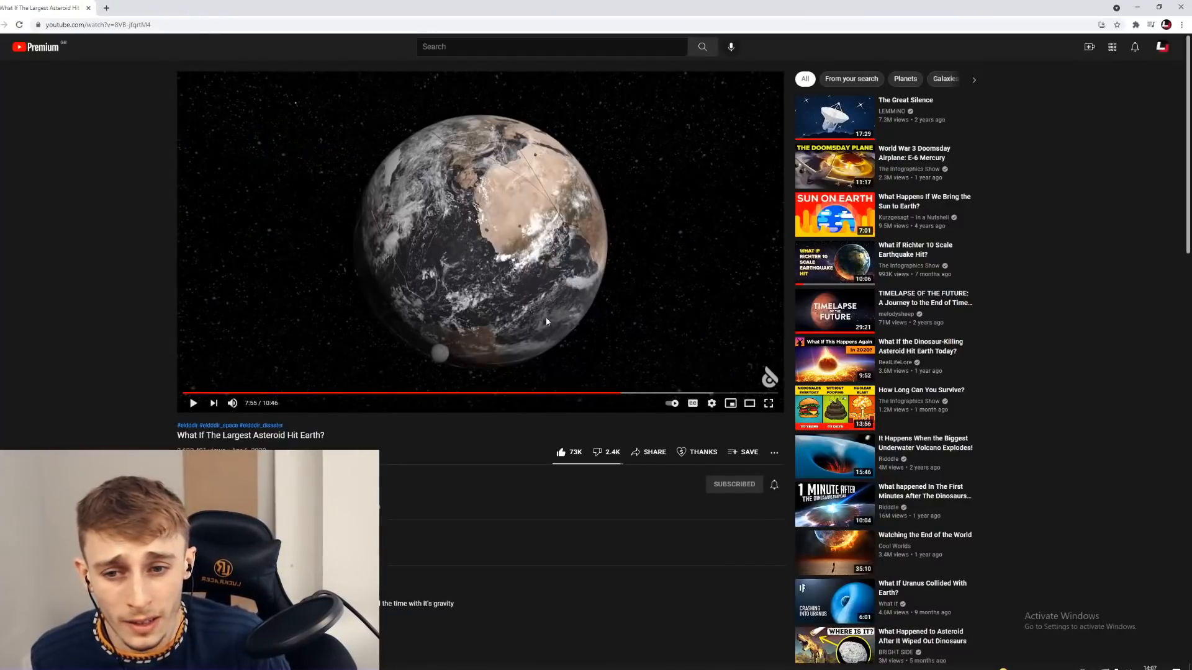
pyautogui.moveTo(769, 404)
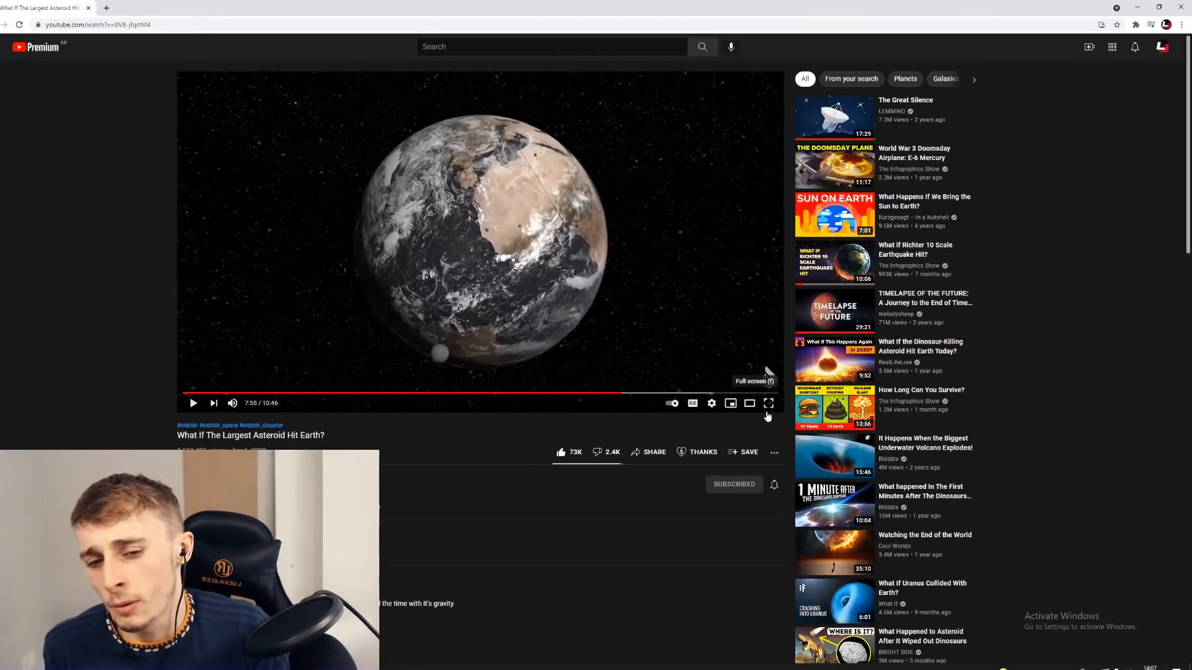
# - Make the asteroid video fill the screen and watch it to the end screen
pyautogui.click(768, 403)
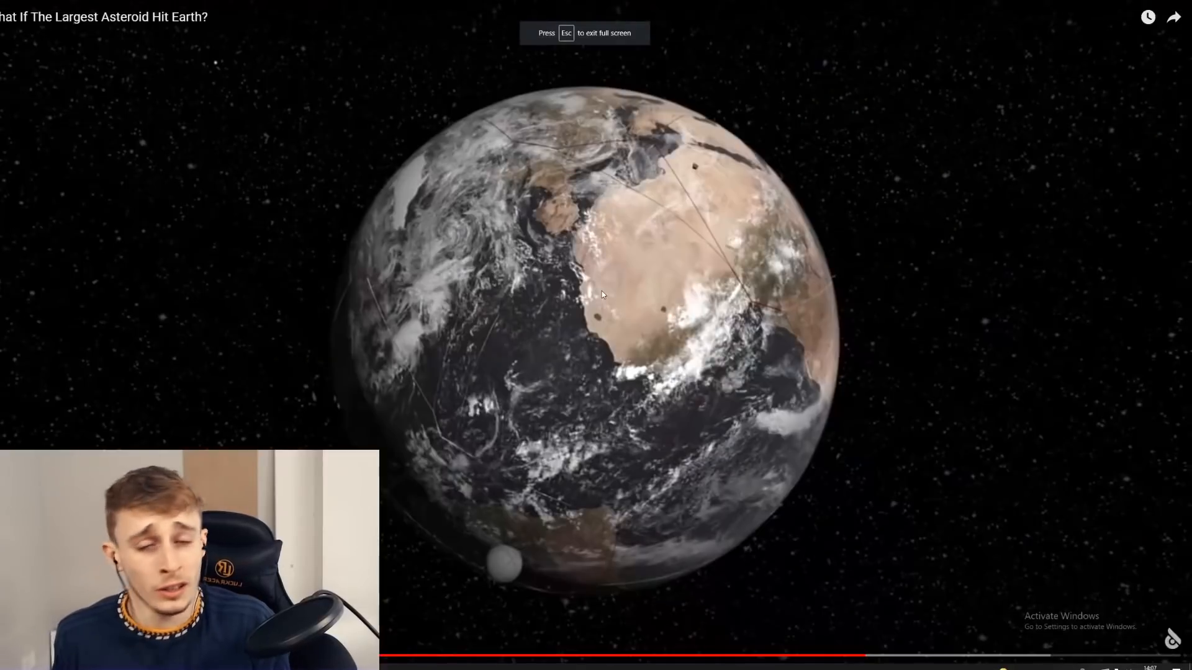
pyautogui.moveTo(596, 282)
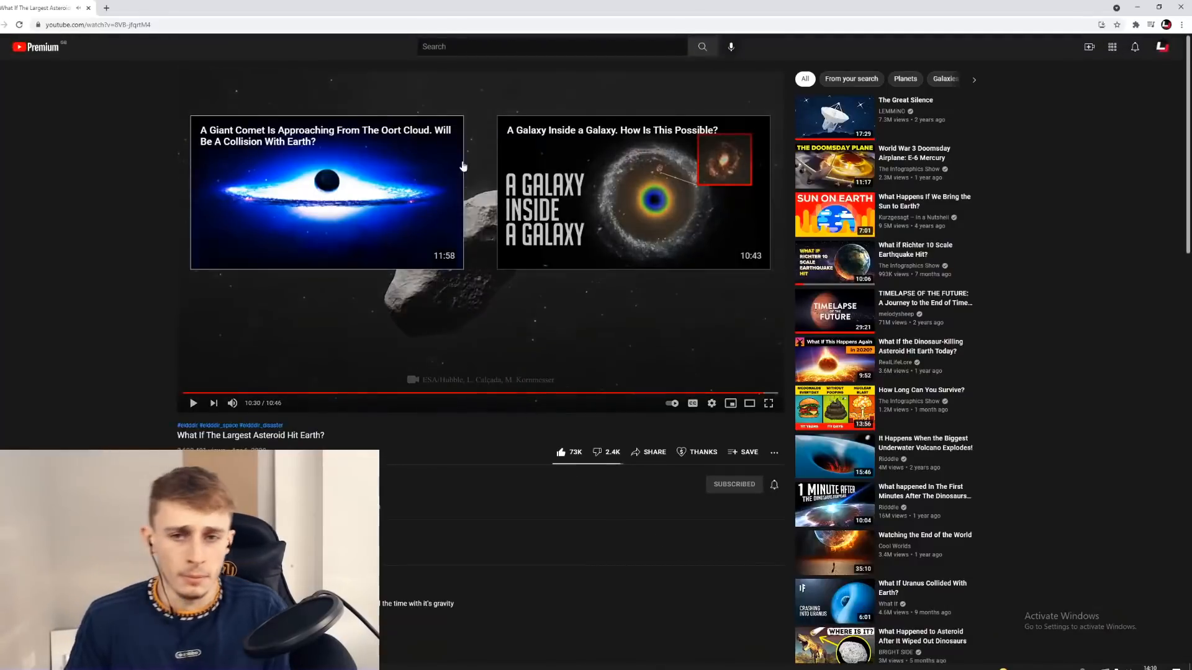
pyautogui.scroll(-3)
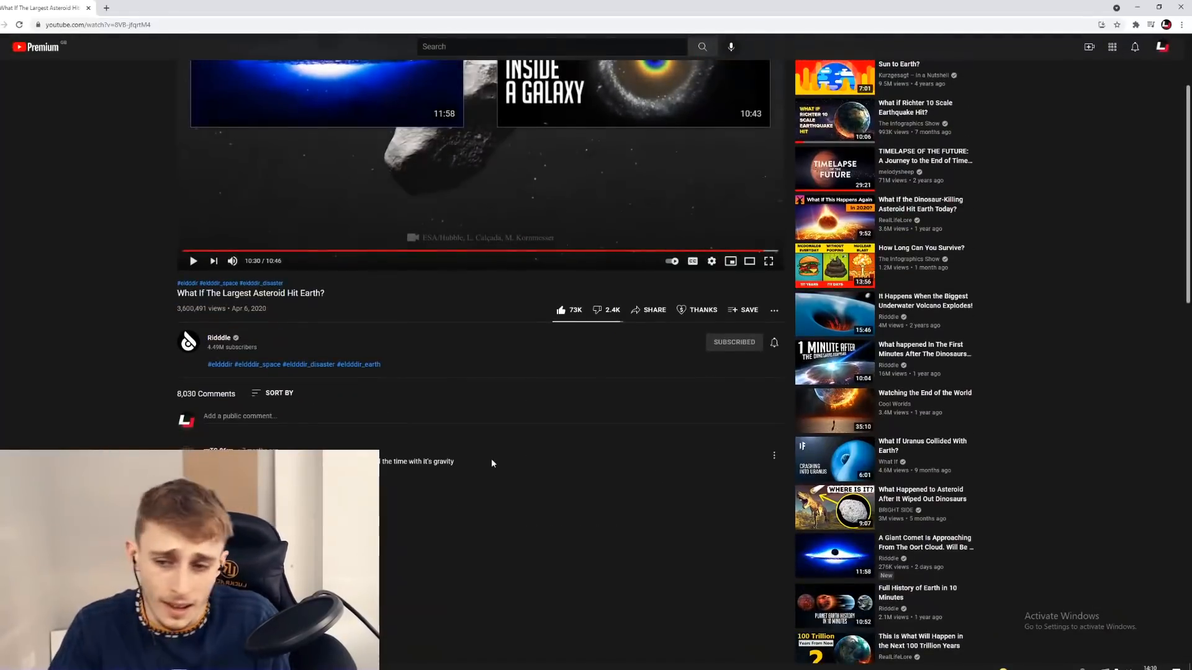
pyautogui.moveTo(488, 195)
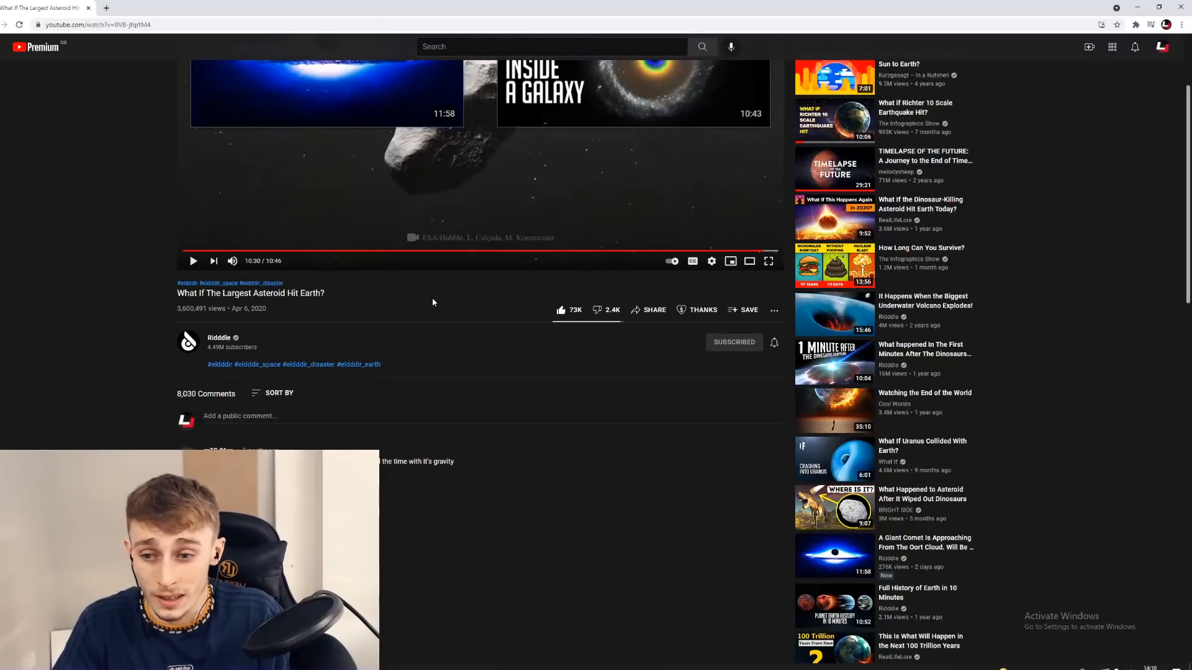
pyautogui.scroll(3)
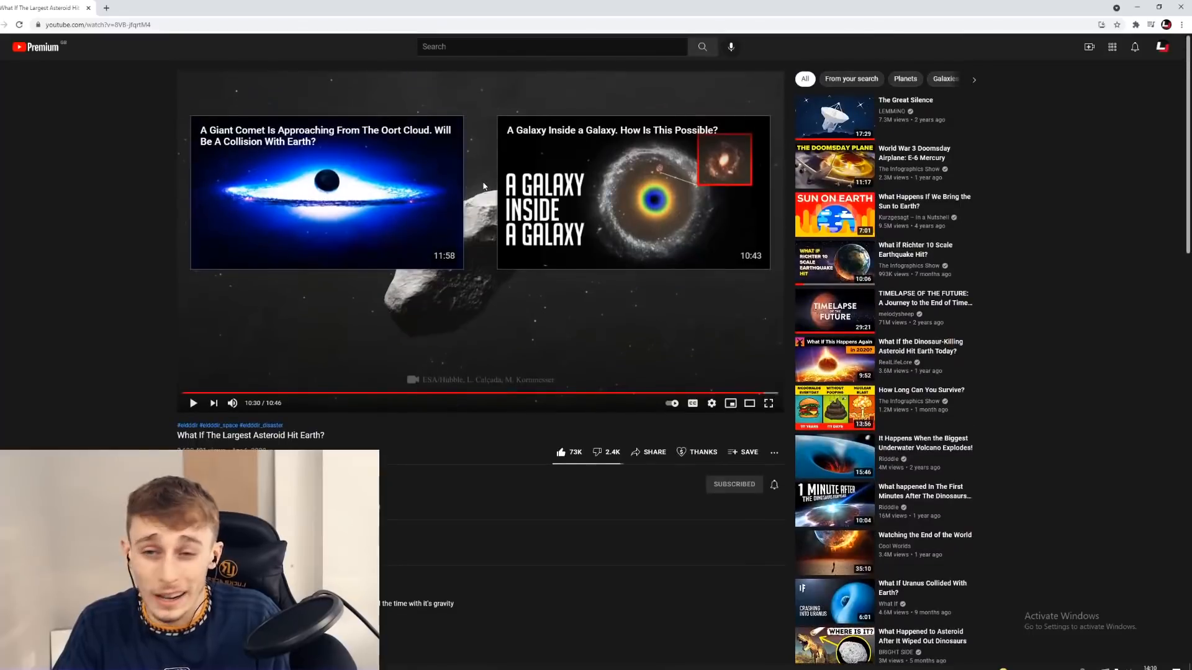
pyautogui.moveTo(515, 312)
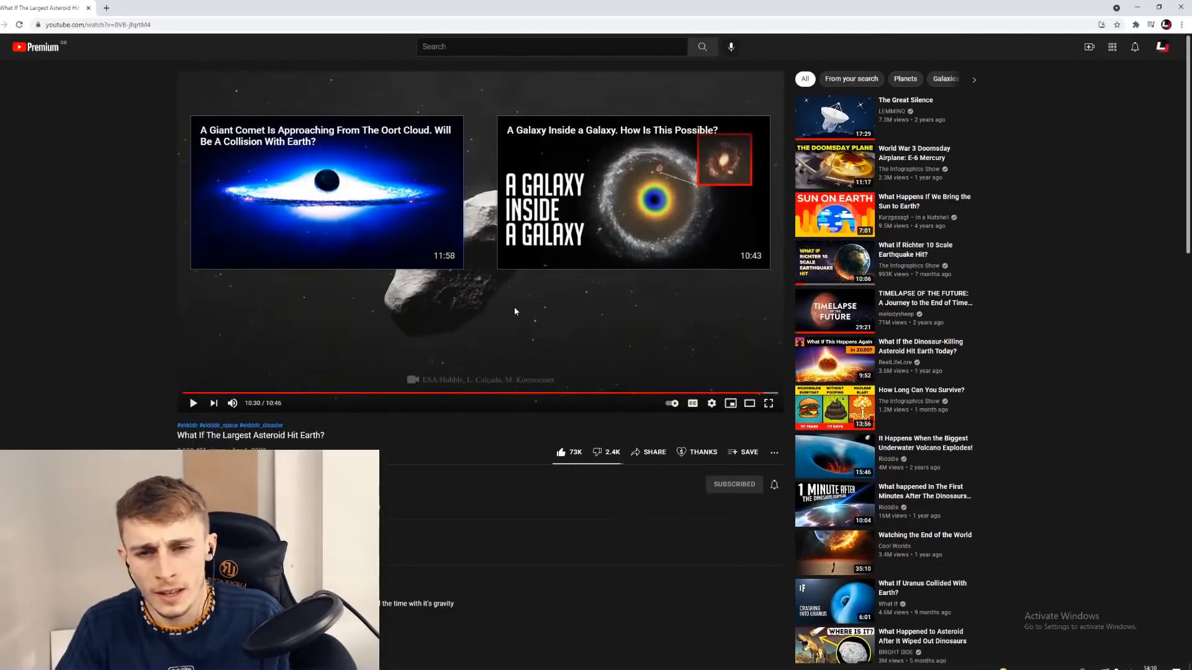
pyautogui.moveTo(509, 271)
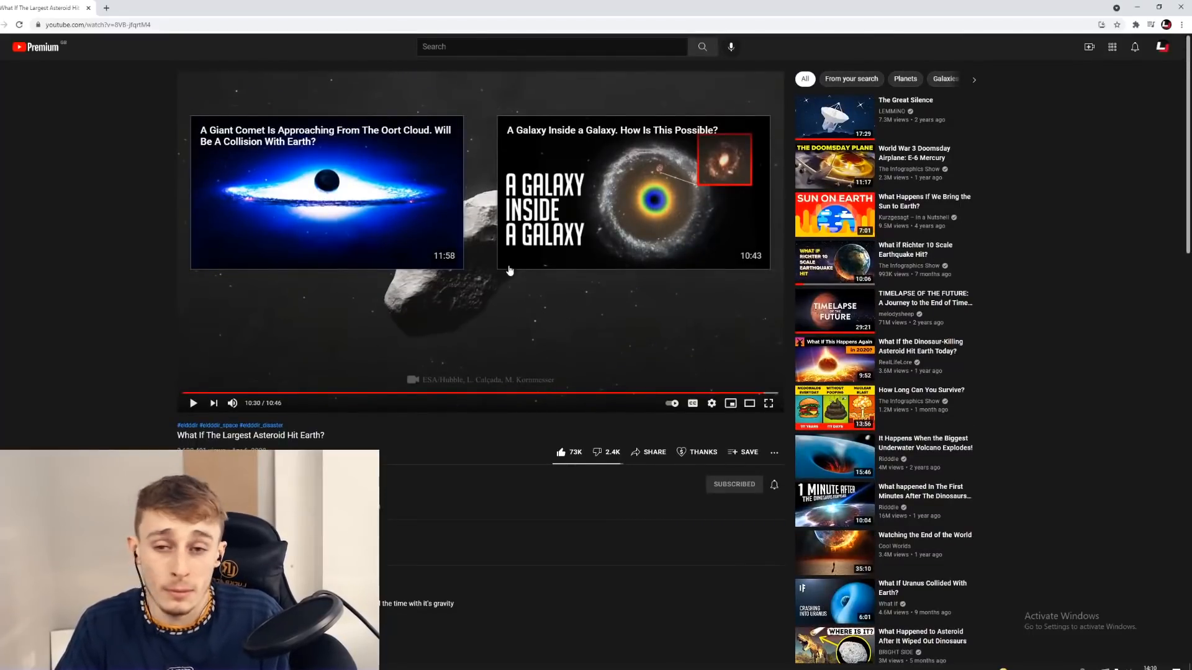
pyautogui.moveTo(585, 304)
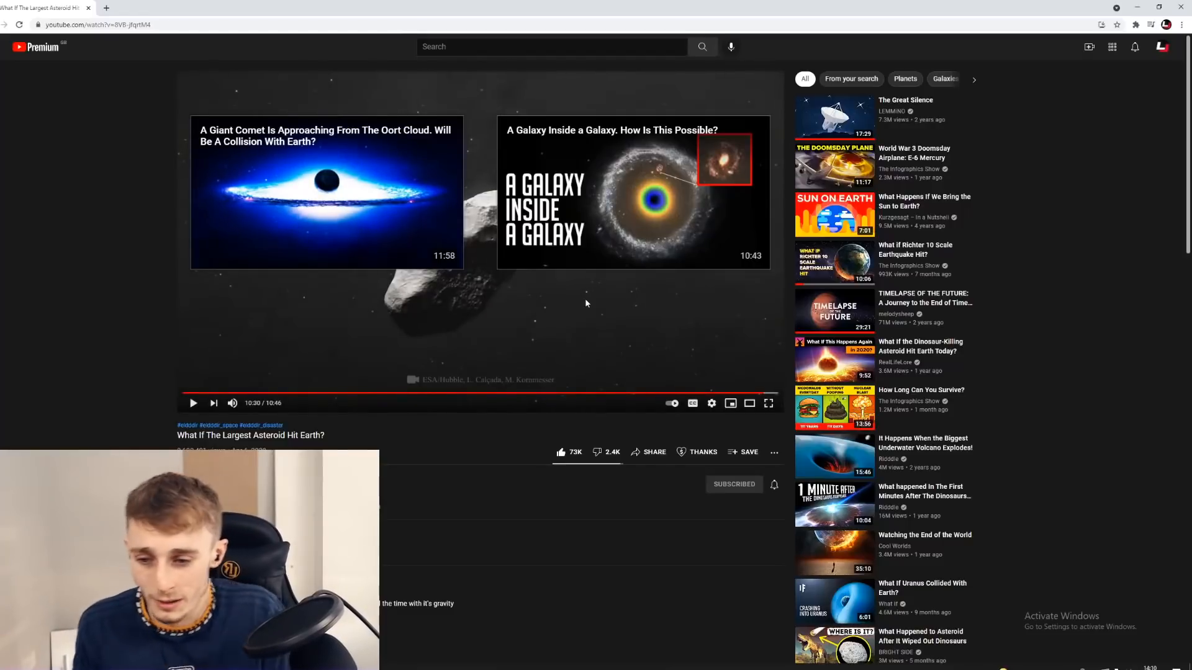
# - Scroll through viewer comments to the one about the largest asteroid in existence
pyautogui.scroll(-3)
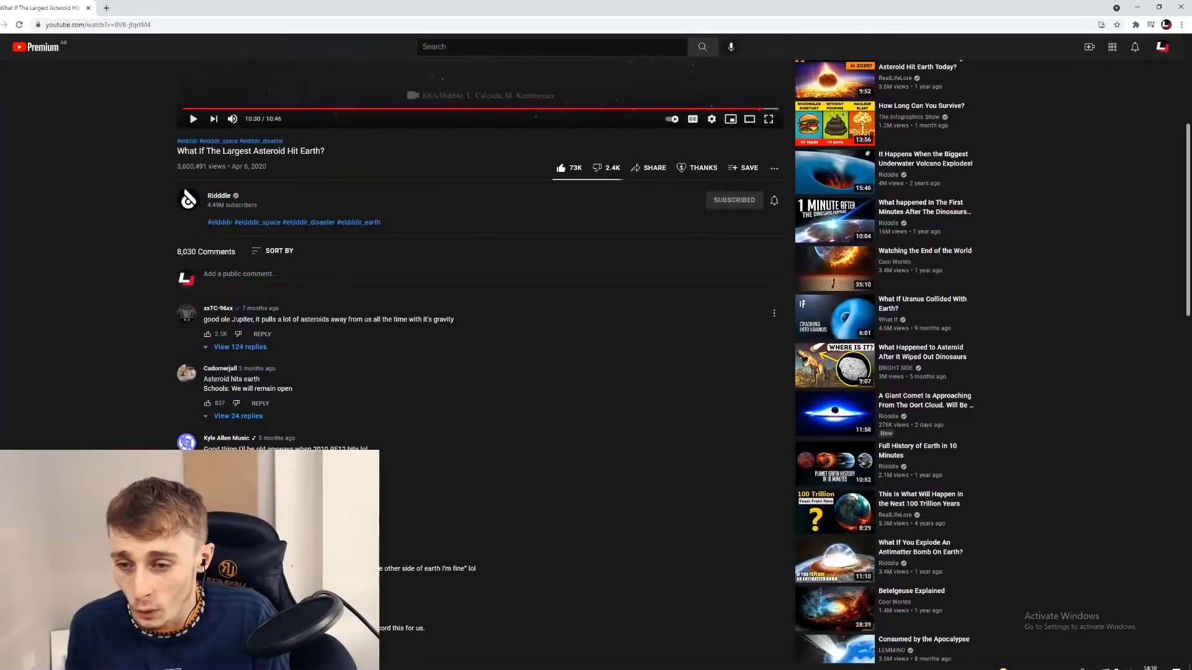
pyautogui.moveTo(604, 292)
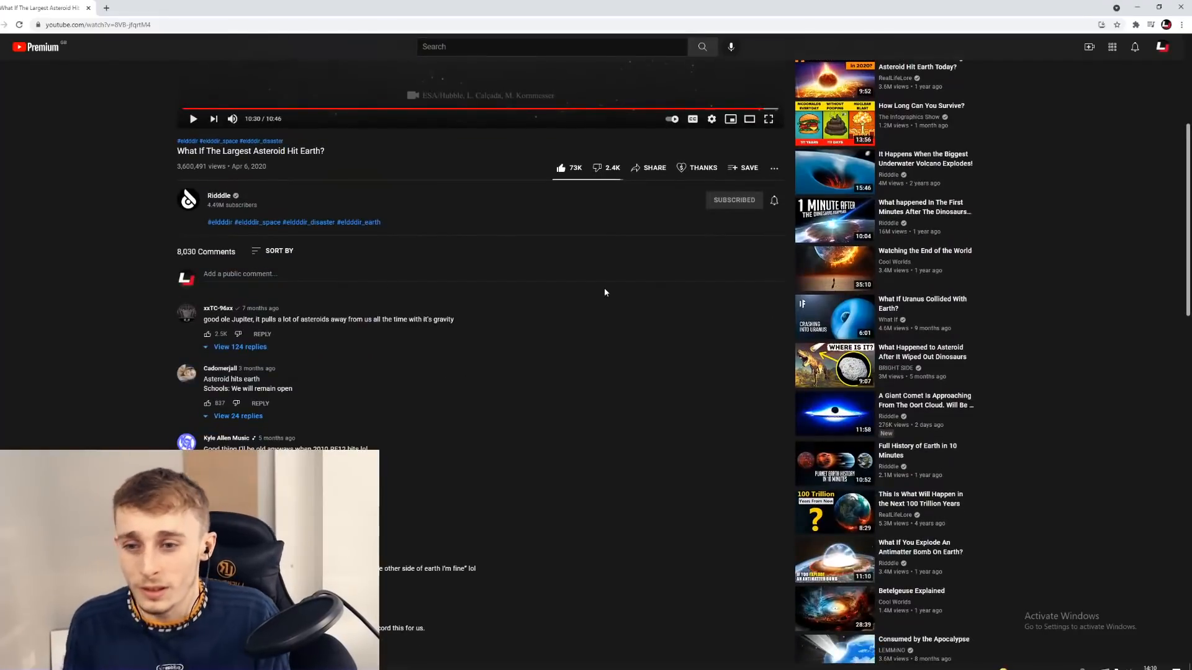
pyautogui.moveTo(528, 298)
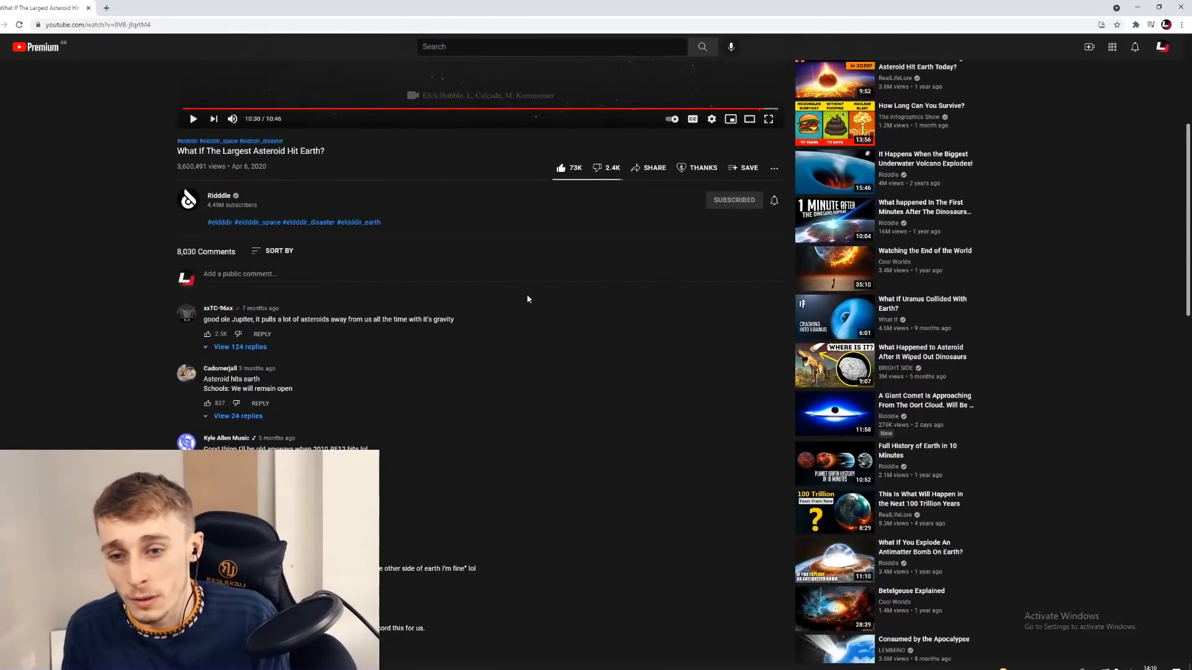
pyautogui.scroll(-3)
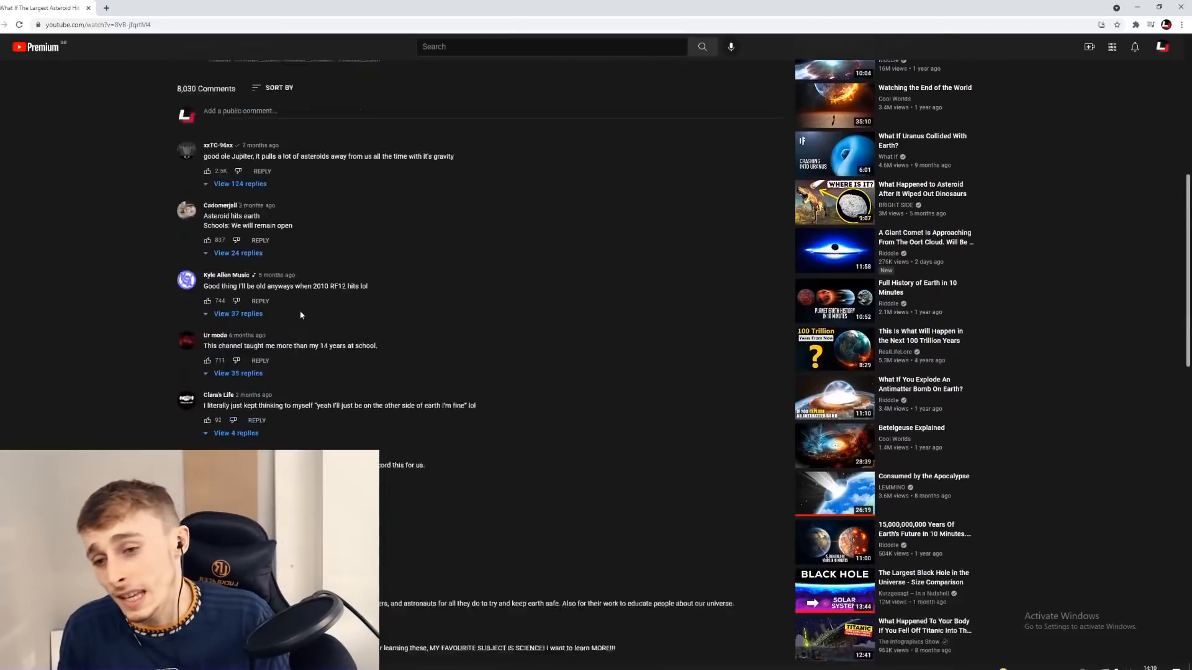
pyautogui.scroll(-3)
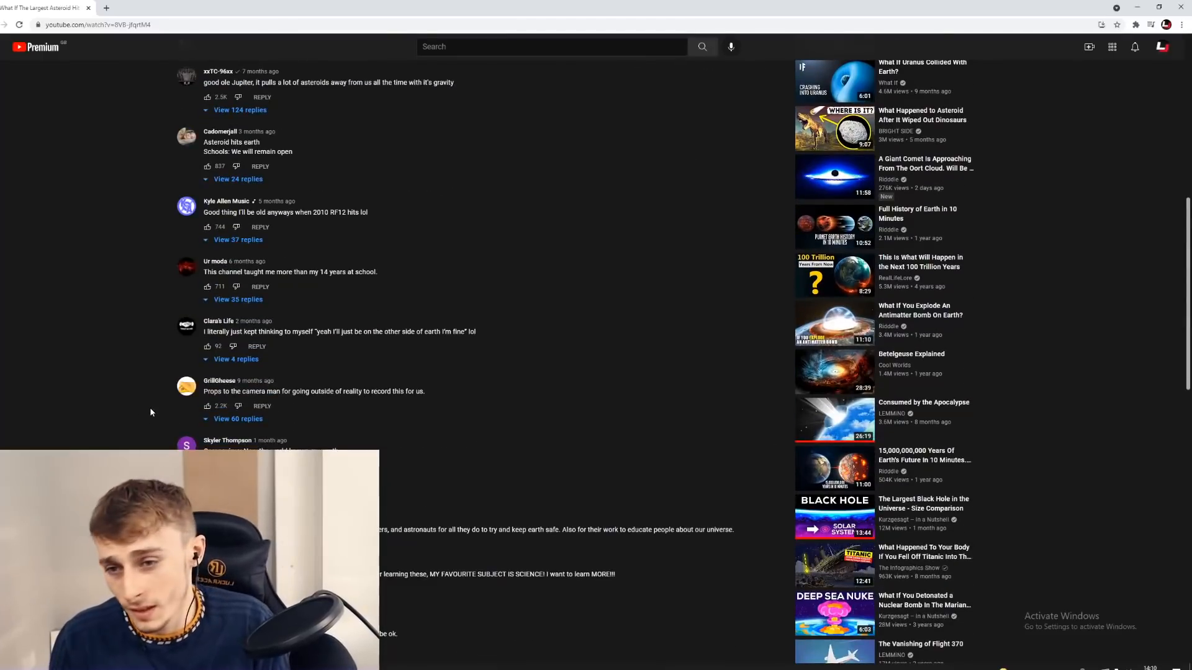
pyautogui.moveTo(200, 230)
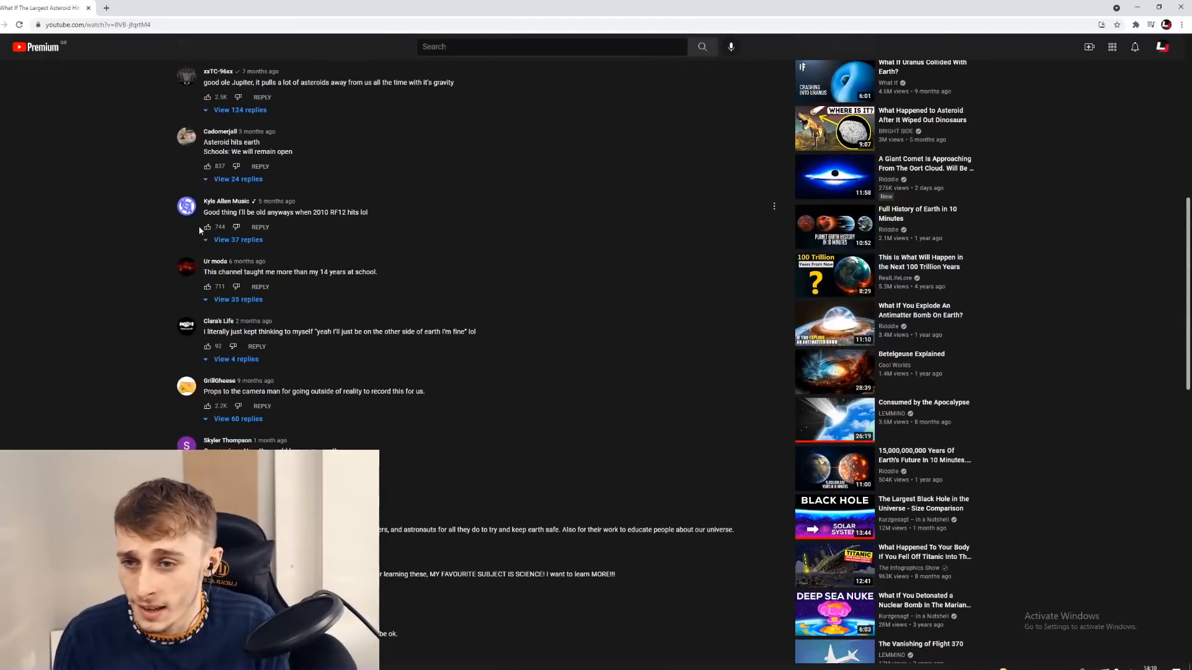
pyautogui.moveTo(172, 290)
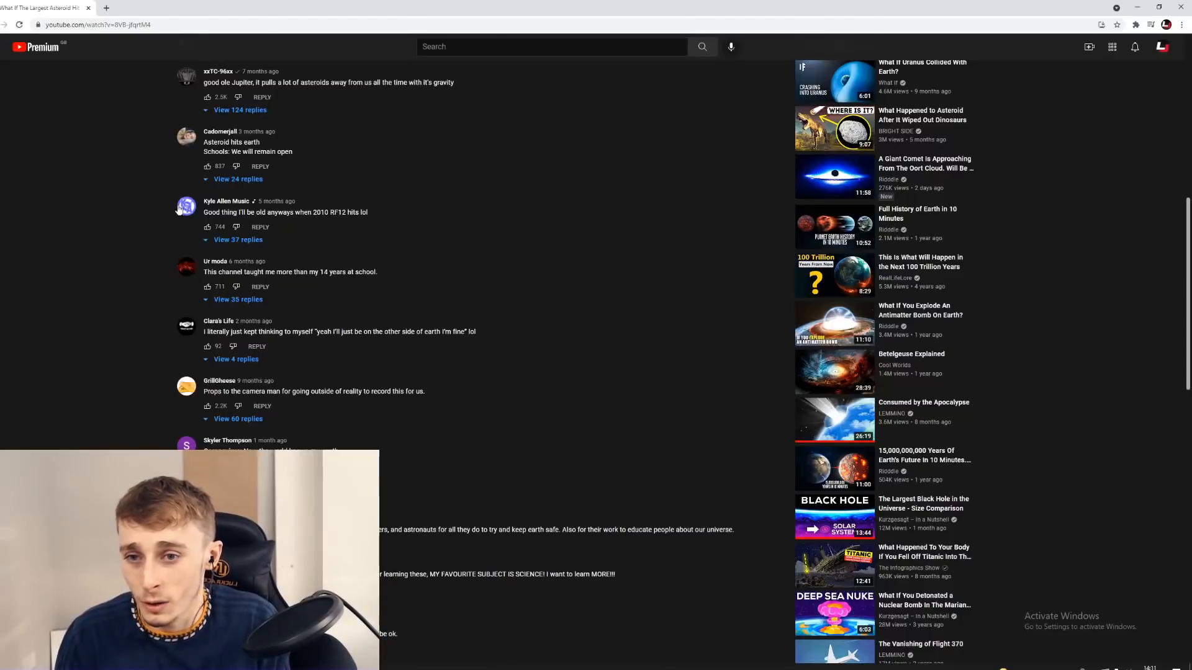
pyautogui.scroll(-3)
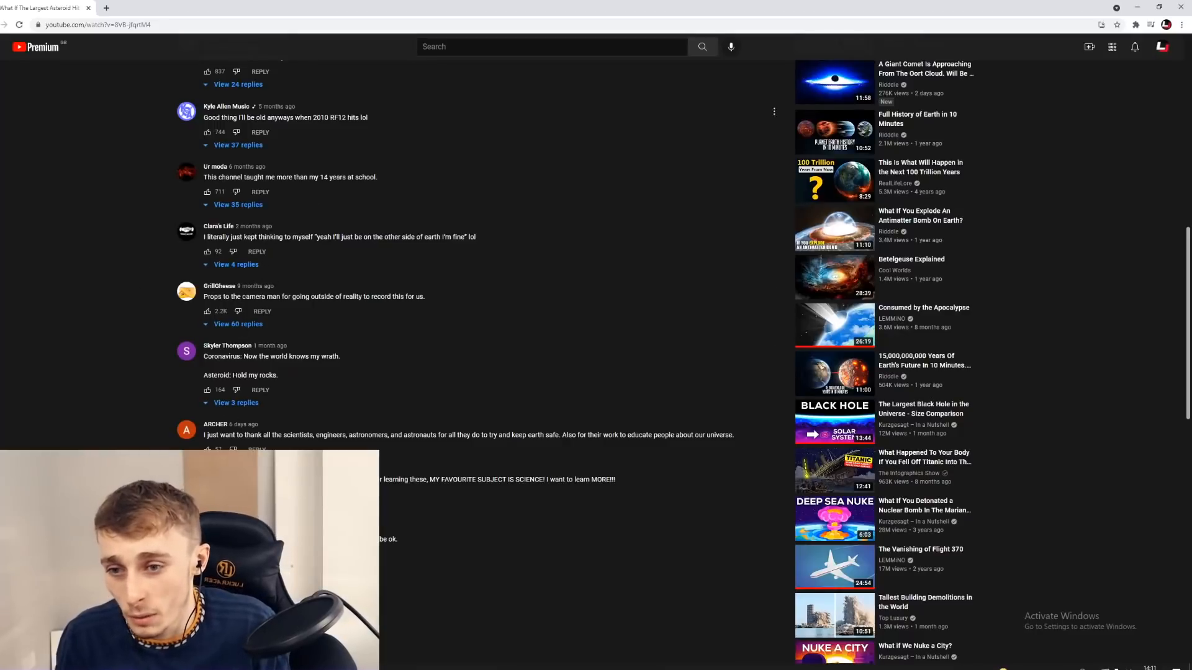
pyautogui.scroll(-3)
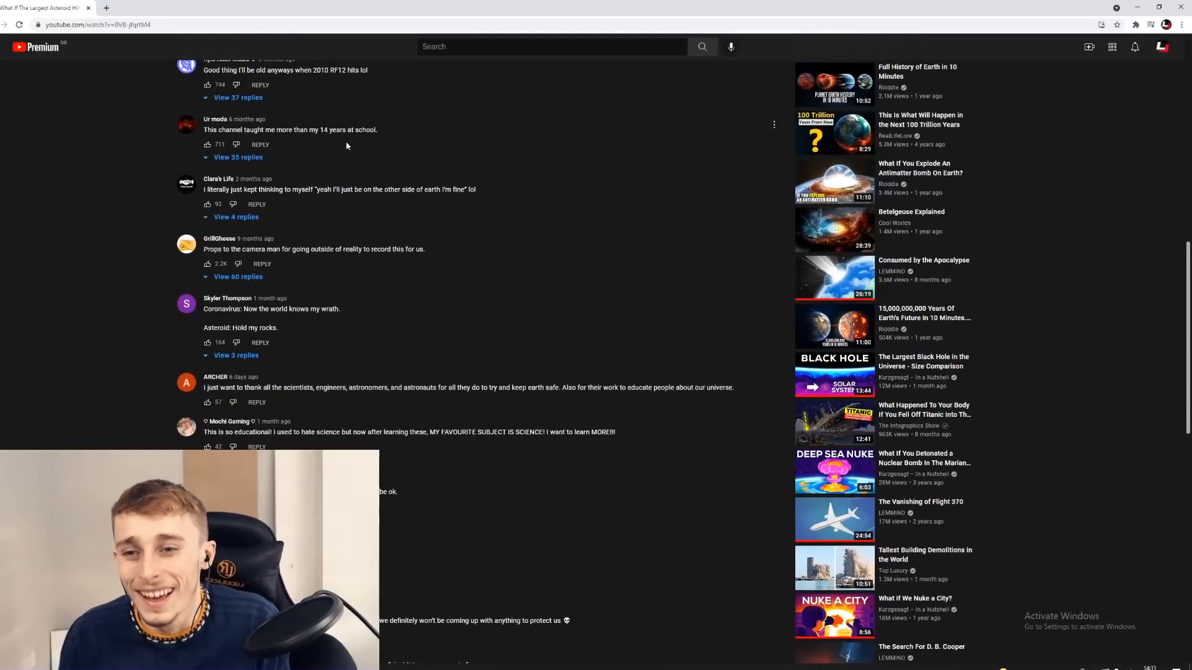
pyautogui.scroll(-3)
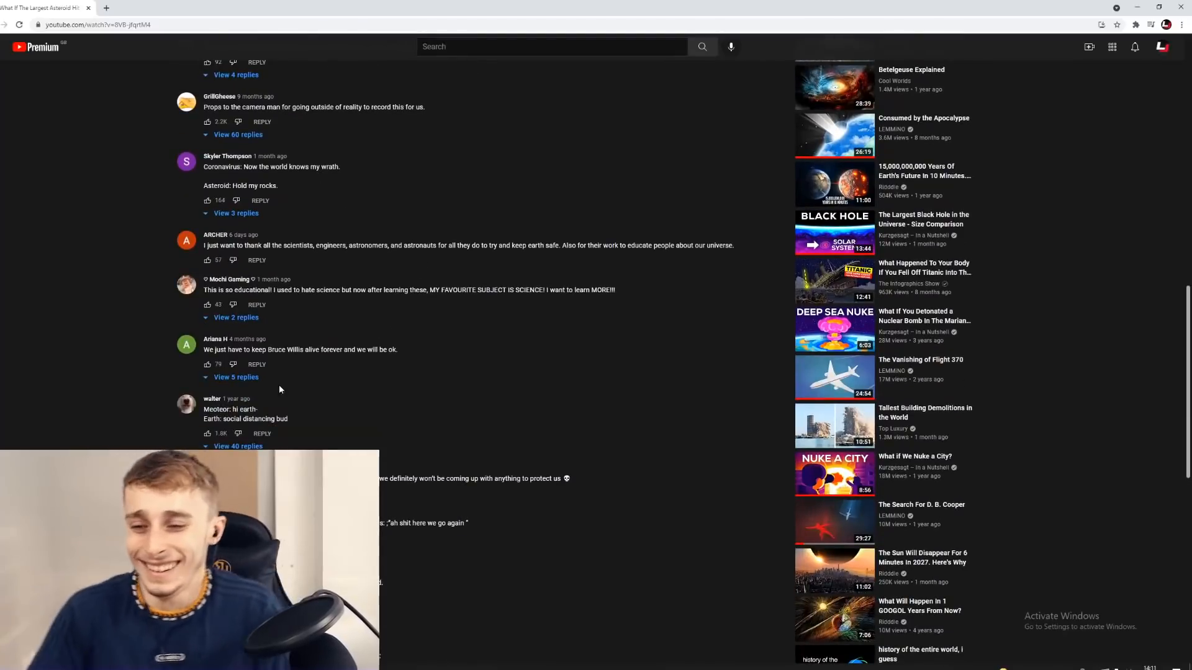
pyautogui.scroll(-3)
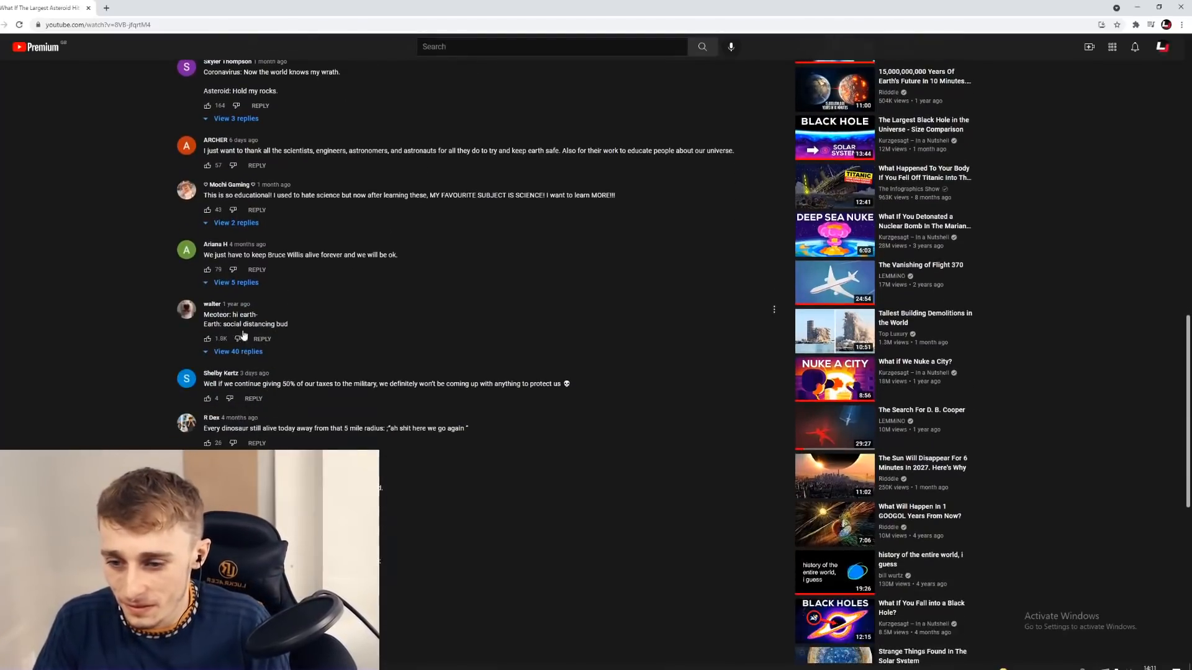
pyautogui.moveTo(284, 345)
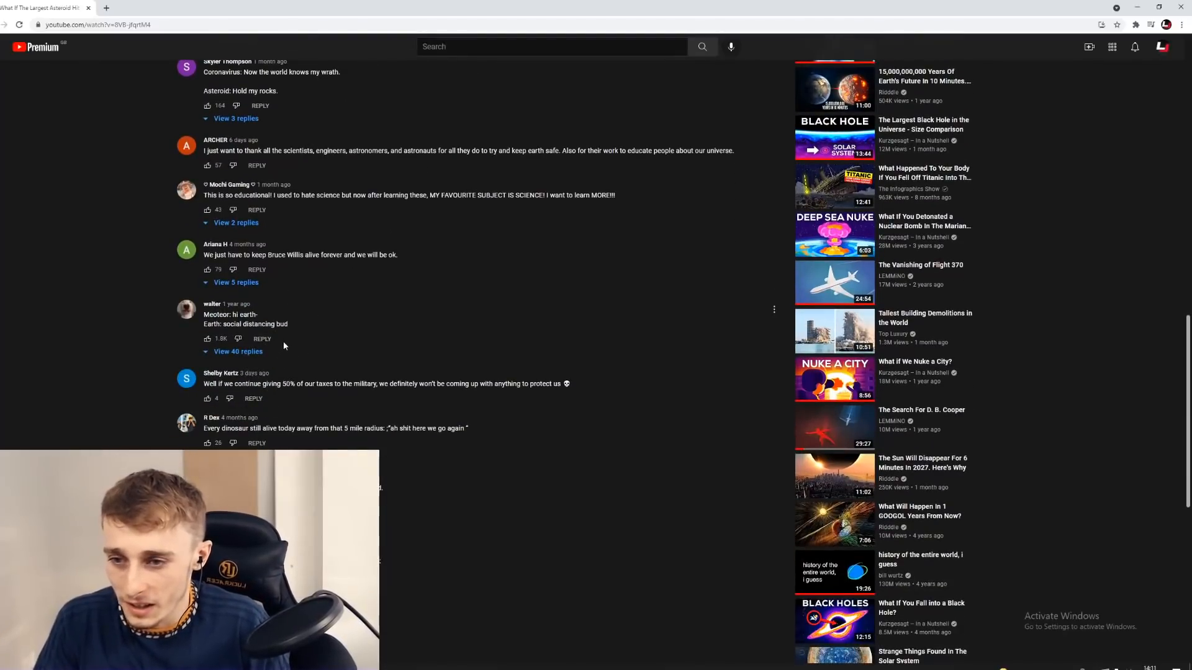
pyautogui.scroll(-3)
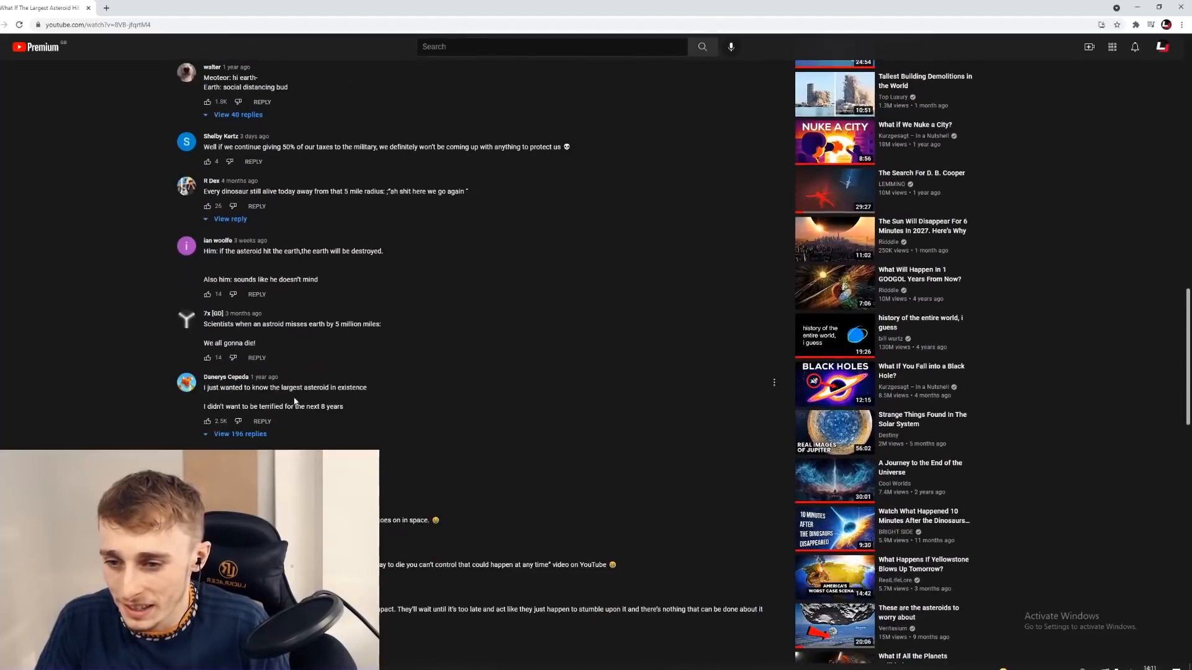
pyautogui.moveTo(465, 446)
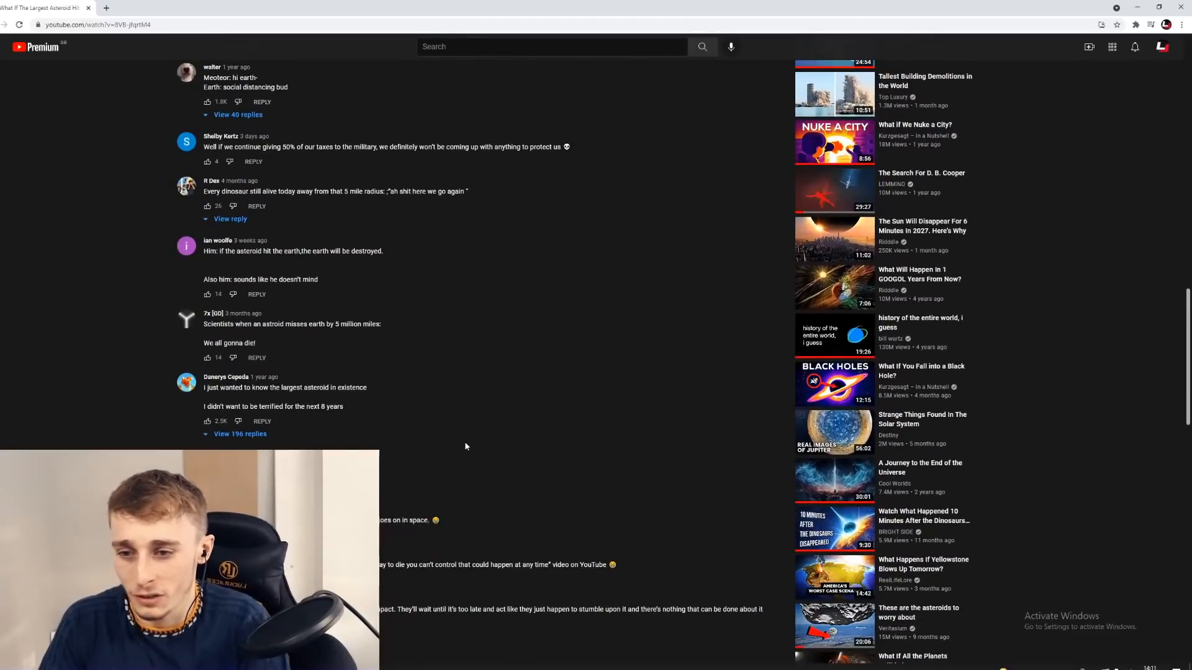
pyautogui.moveTo(421, 423)
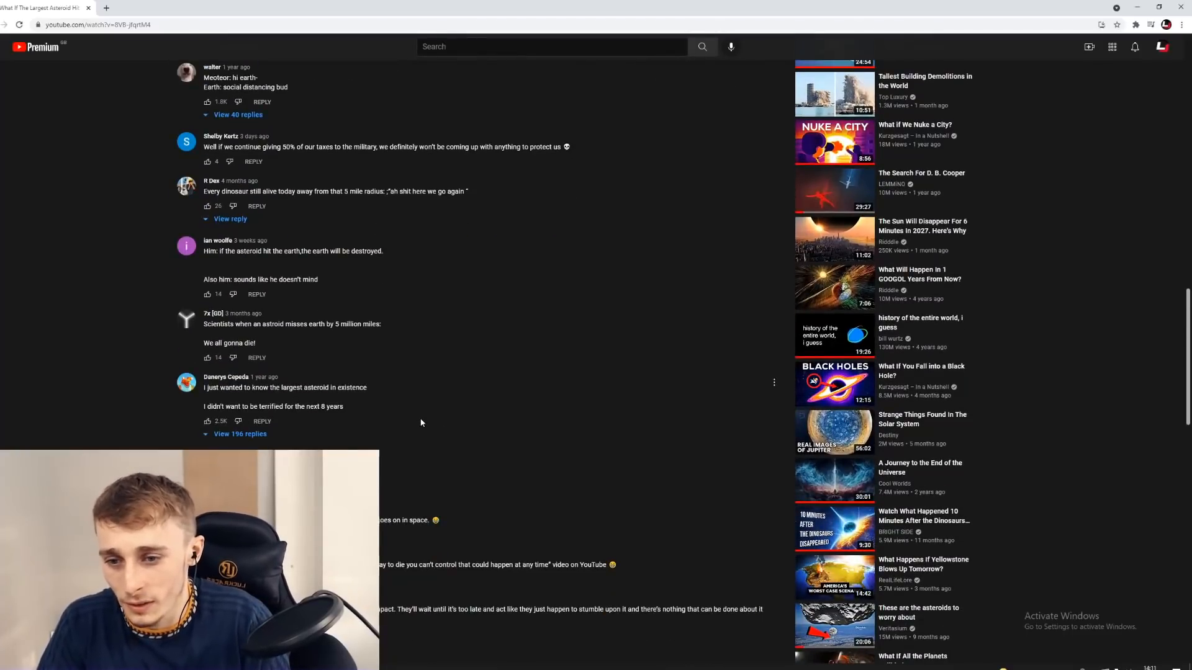
pyautogui.scroll(3)
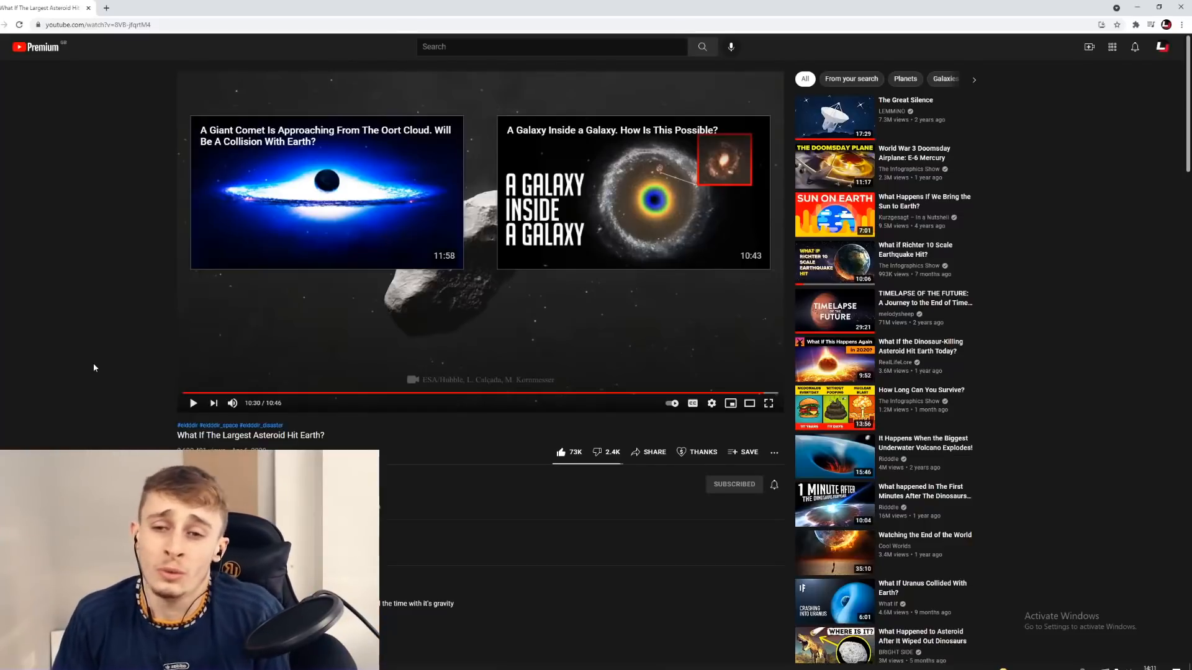
pyautogui.moveTo(380, 470)
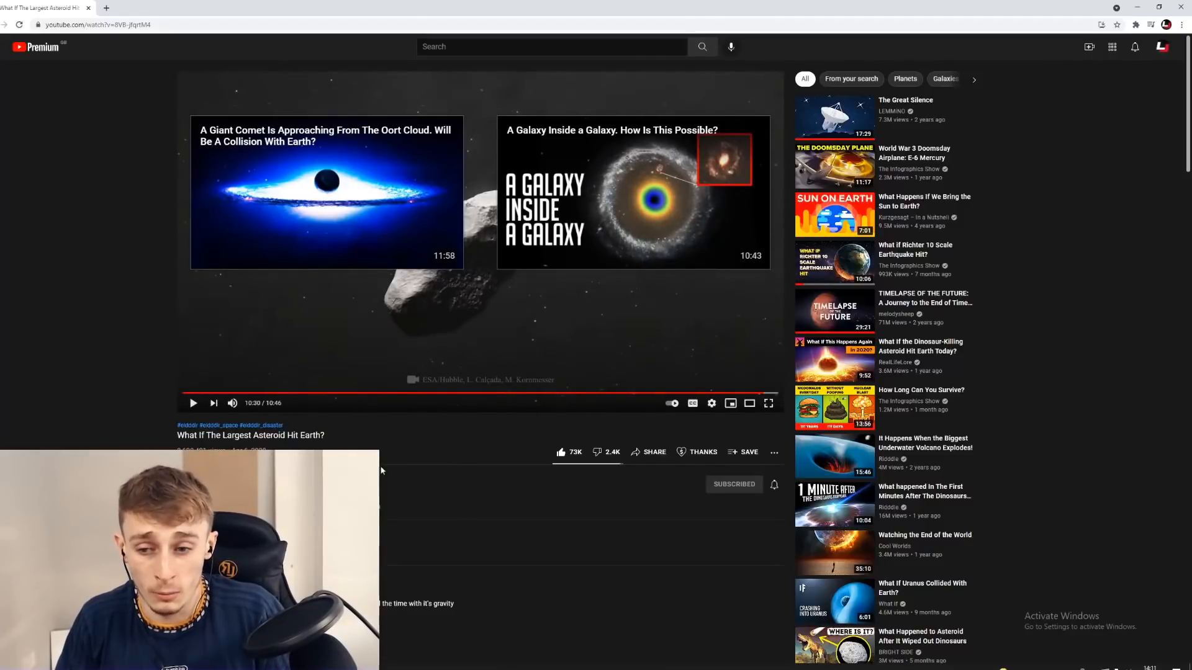